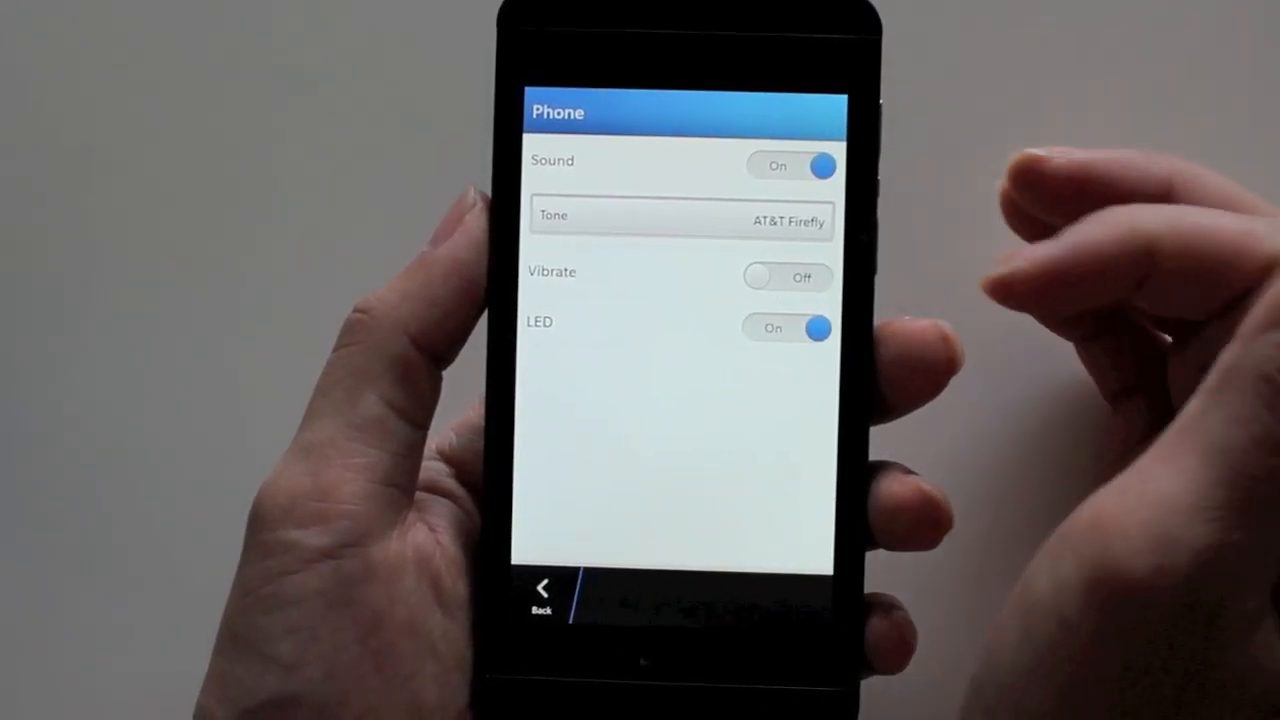
Change the Phone ringtone from AT&T Firefly to Radiant
{"action": "left_click", "coordinate": [784, 328]}
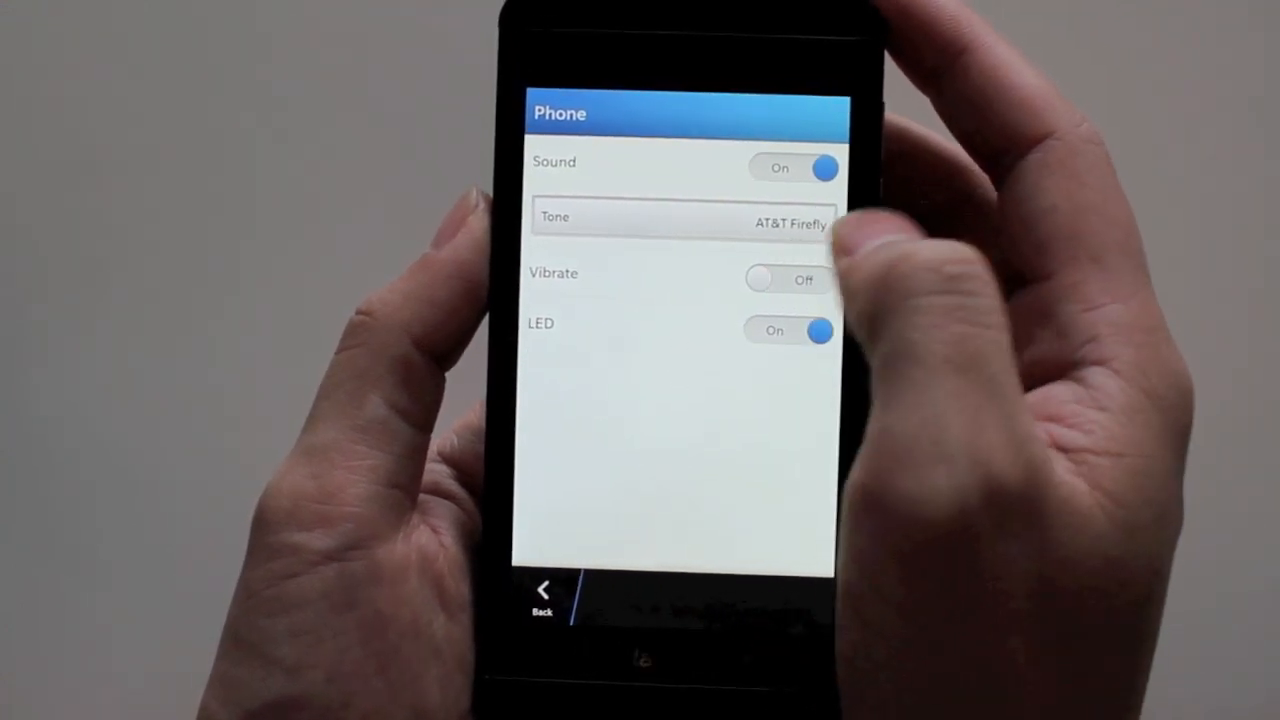
{"action": "left_click", "coordinate": [684, 216]}
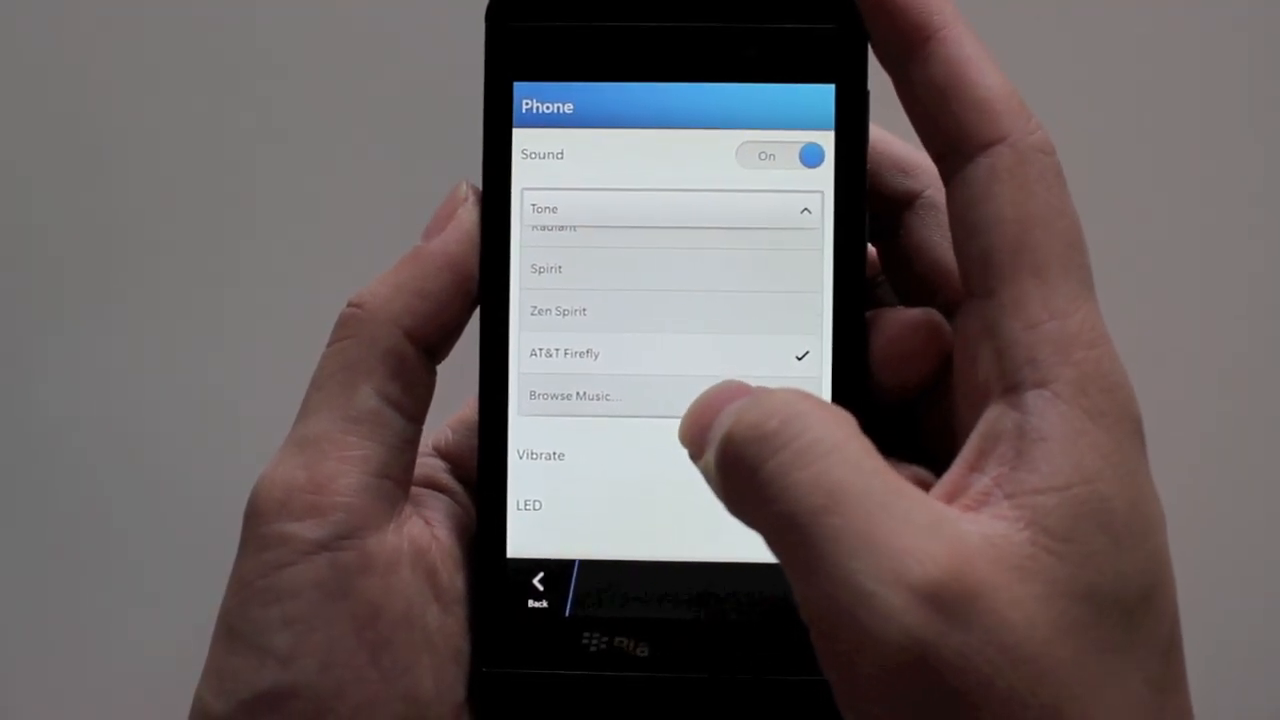
{"action": "left_click", "coordinate": [670, 210]}
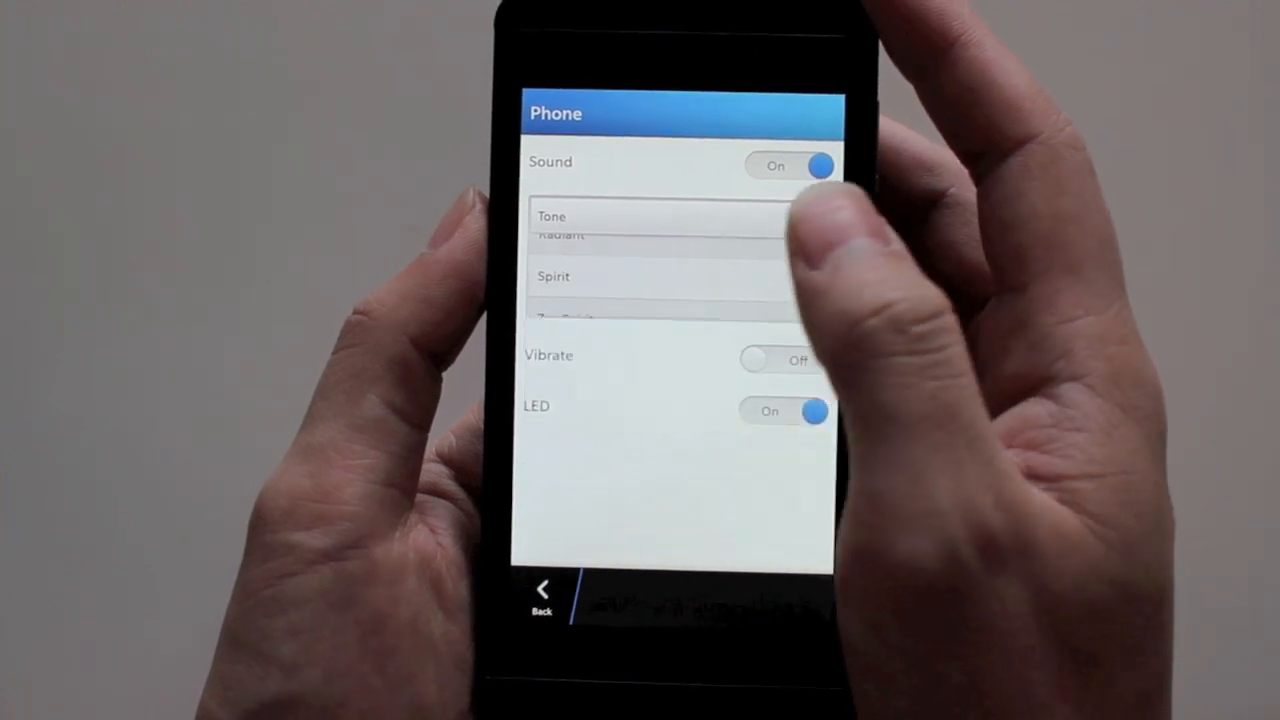
{"action": "left_click", "coordinate": [552, 276]}
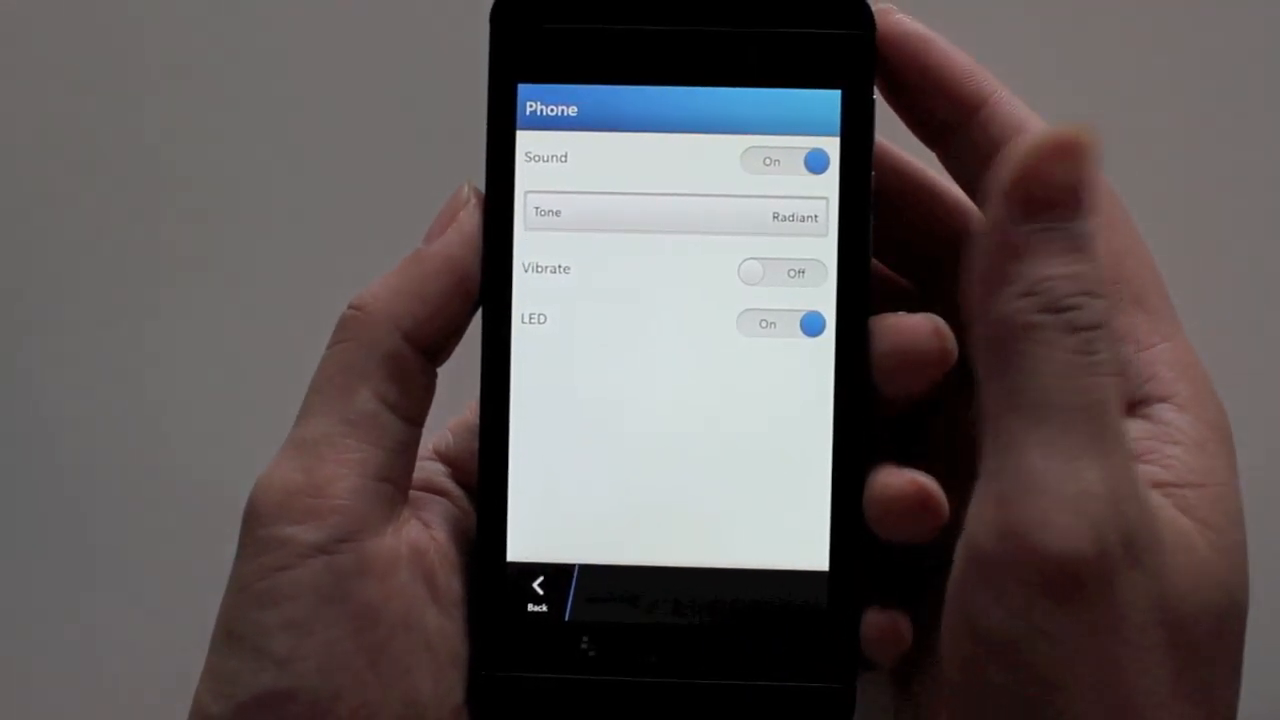
Toggle Vibrate on and back off, leaving LED on
{"action": "left_click", "coordinate": [784, 272]}
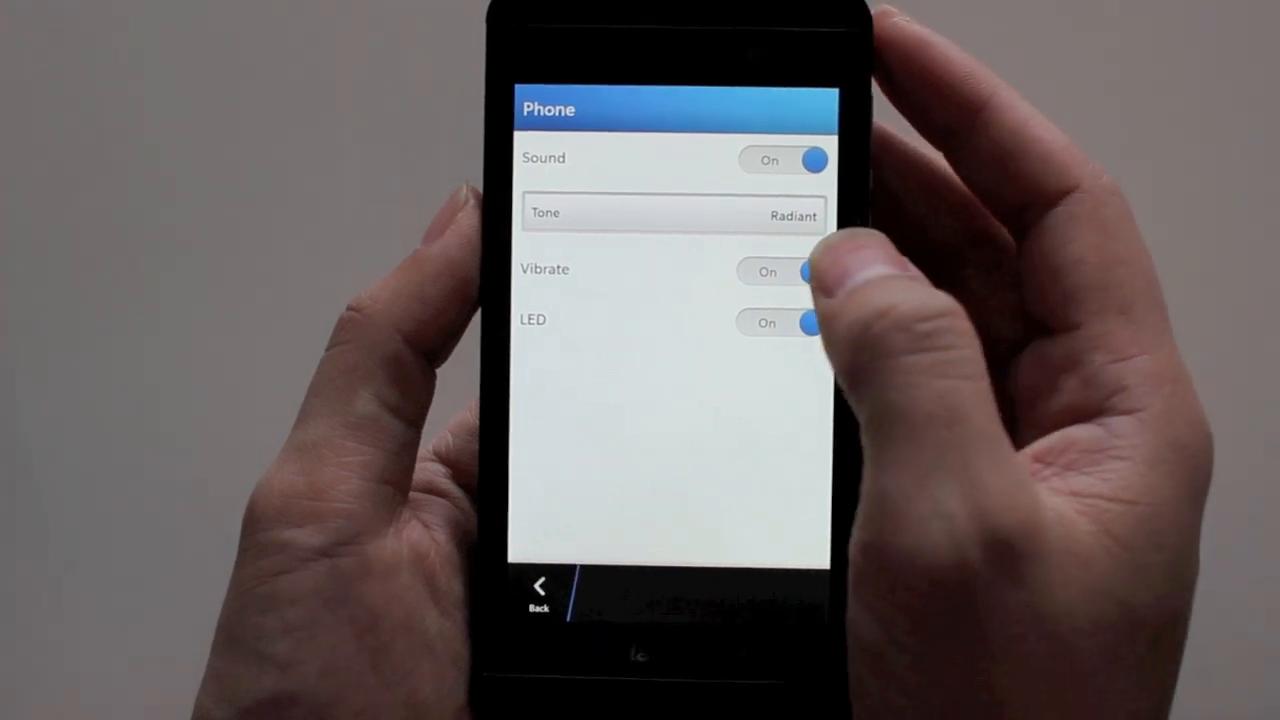
{"action": "left_click", "coordinate": [784, 272]}
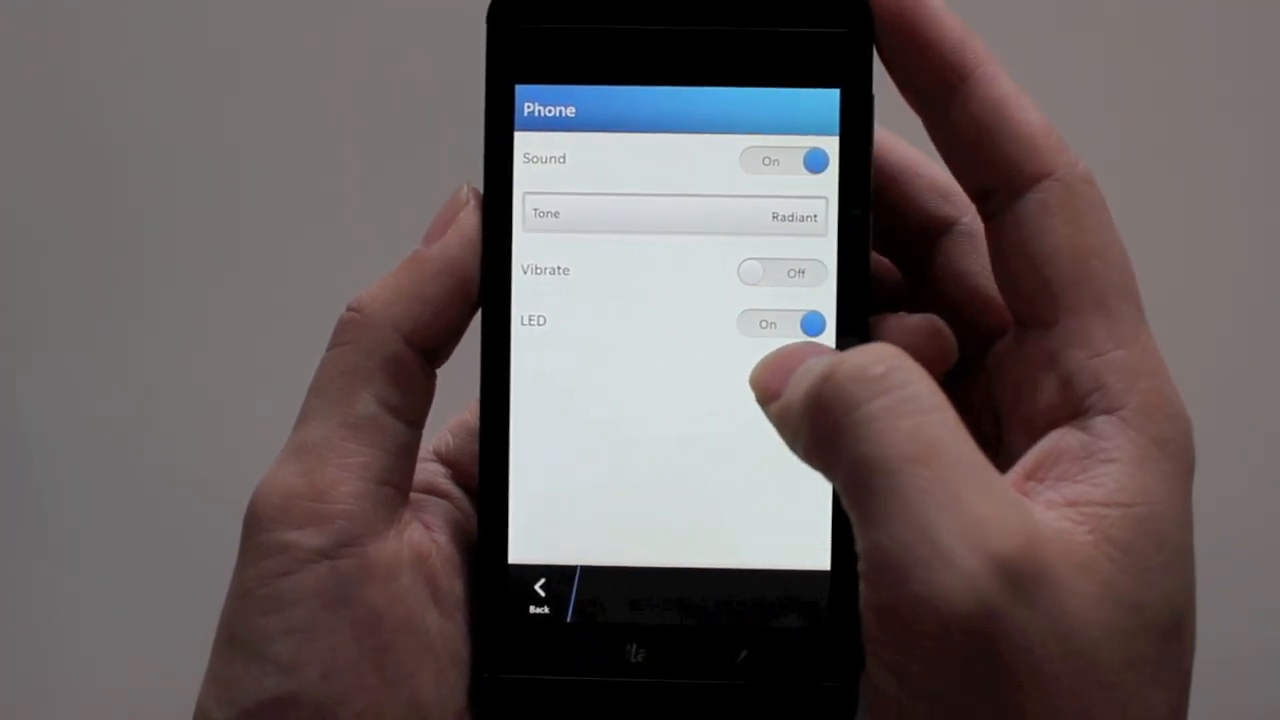